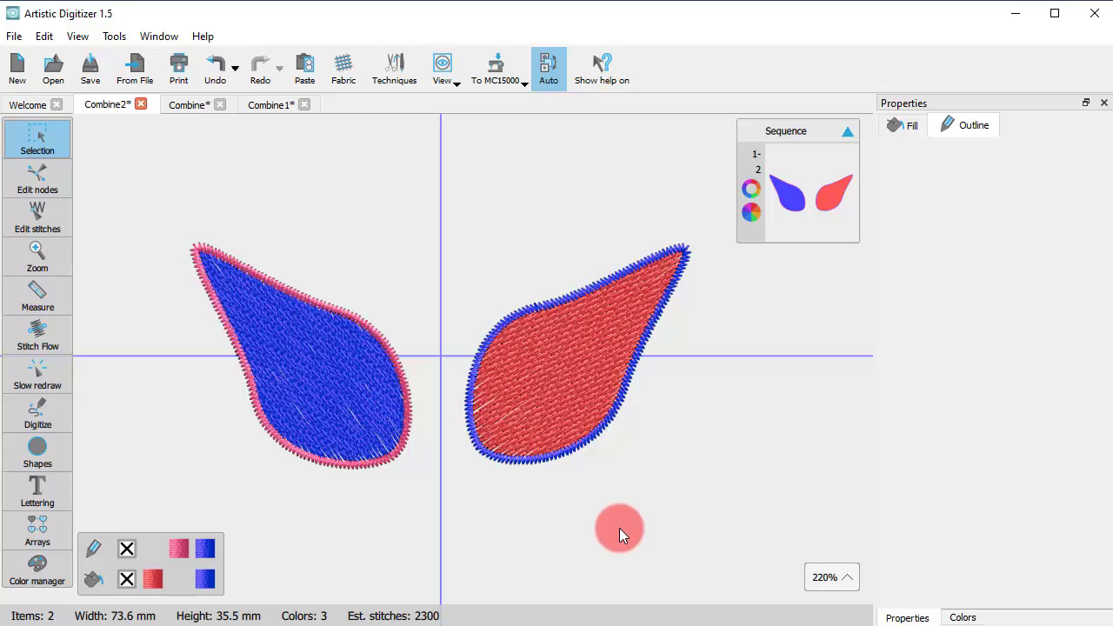
mouse_move(522, 490)
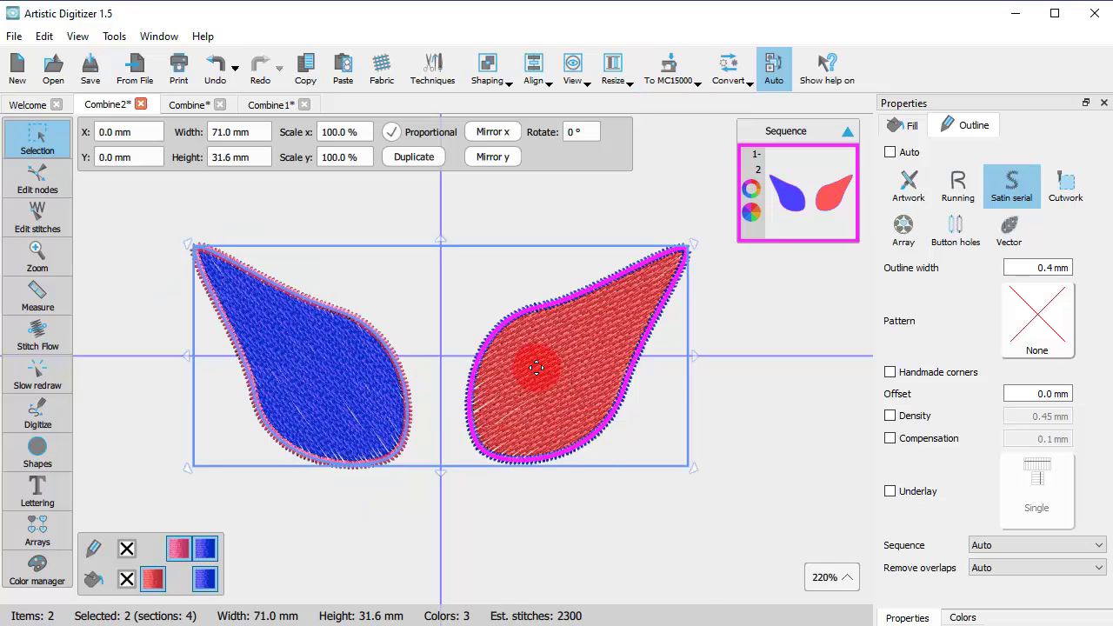
- Combine the selected blue and red wings into one red object via the context menu
right_click(536, 365)
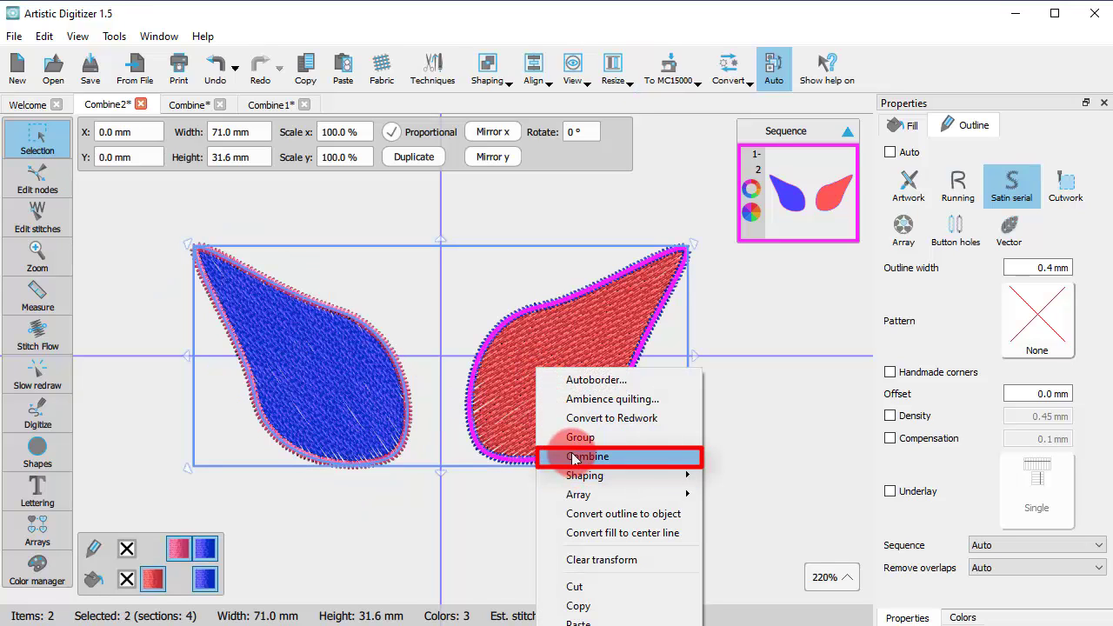
click(590, 455)
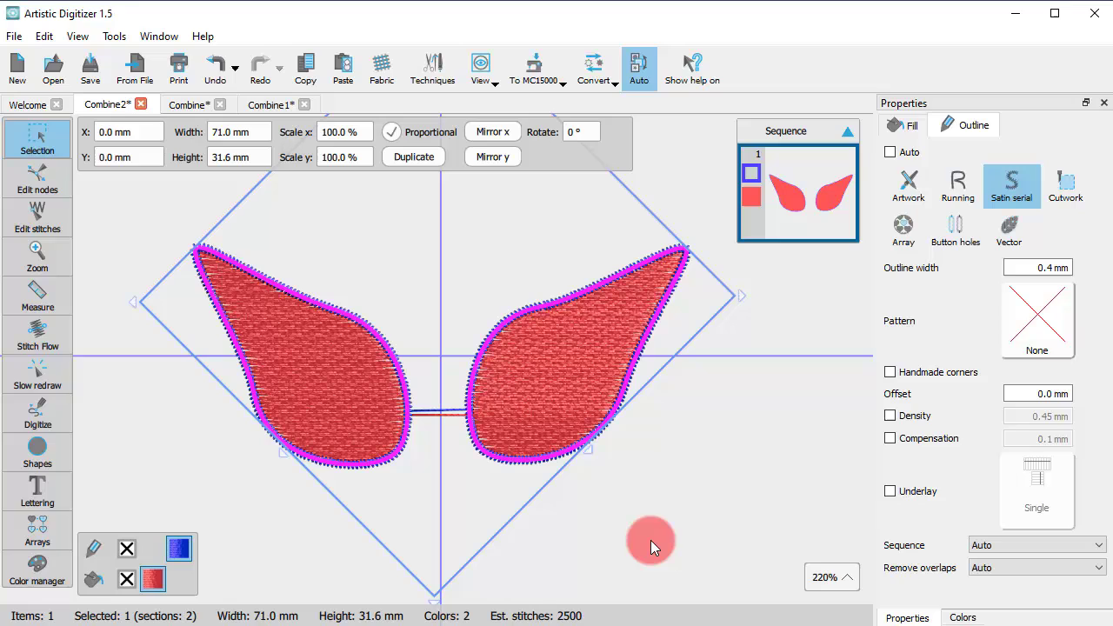
mouse_move(647, 530)
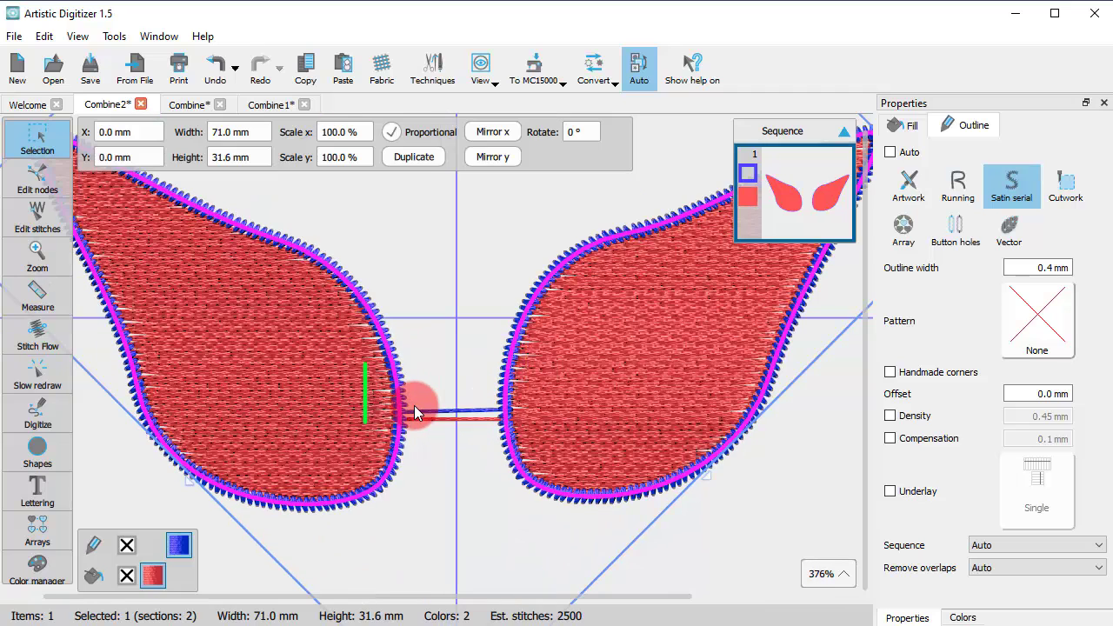
click(417, 414)
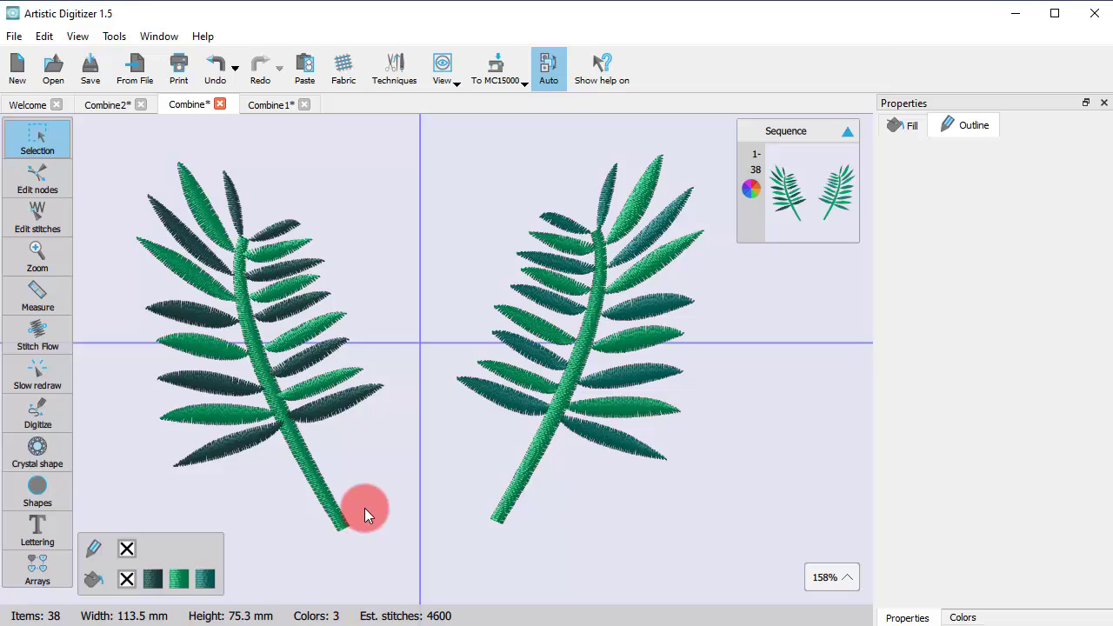
mouse_move(365, 495)
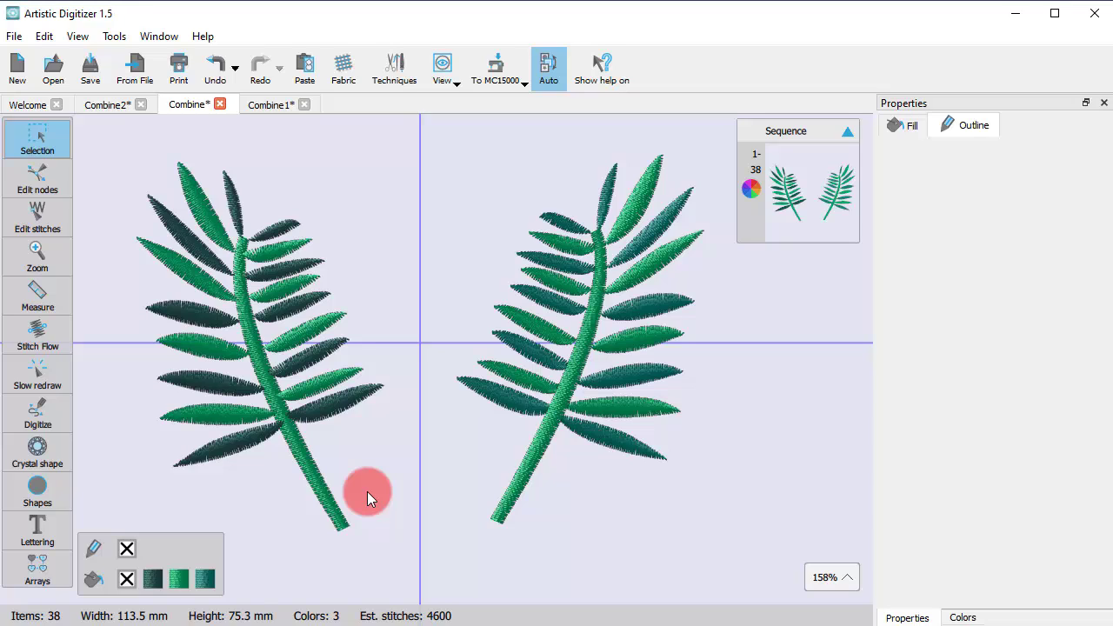
mouse_move(374, 461)
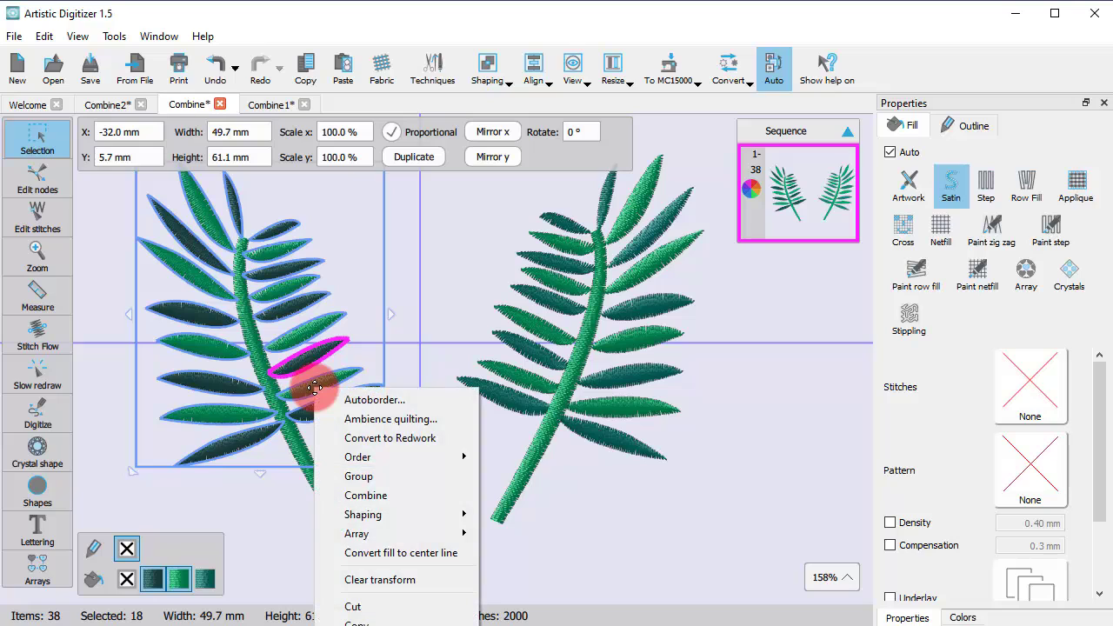
mouse_move(366, 494)
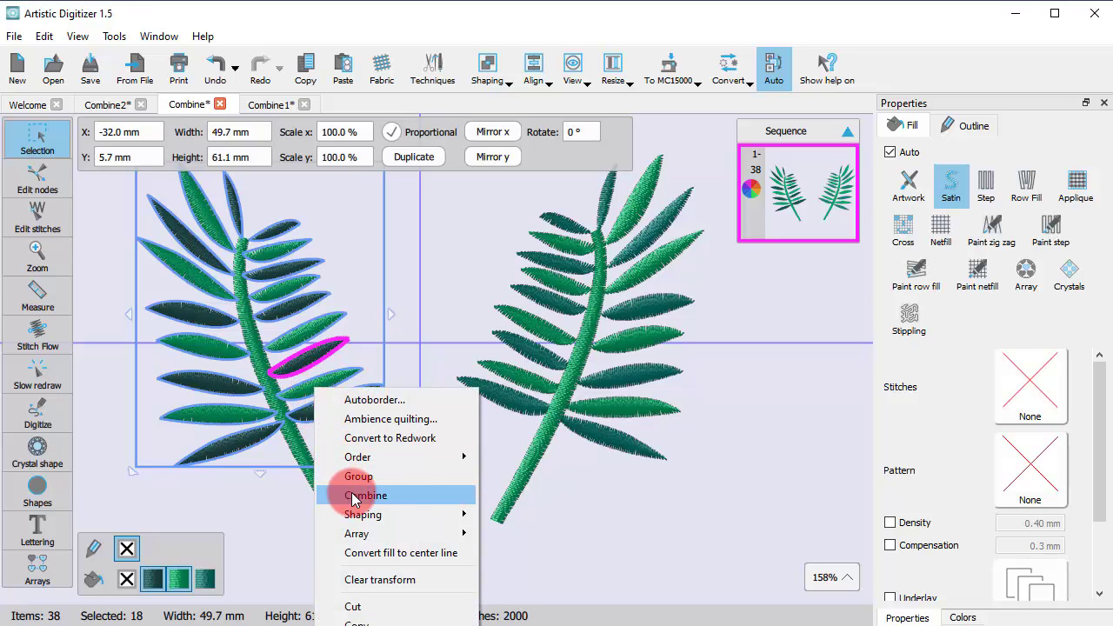
- Combine the left sprig's eighteen selected leaves into one linked object
click(365, 494)
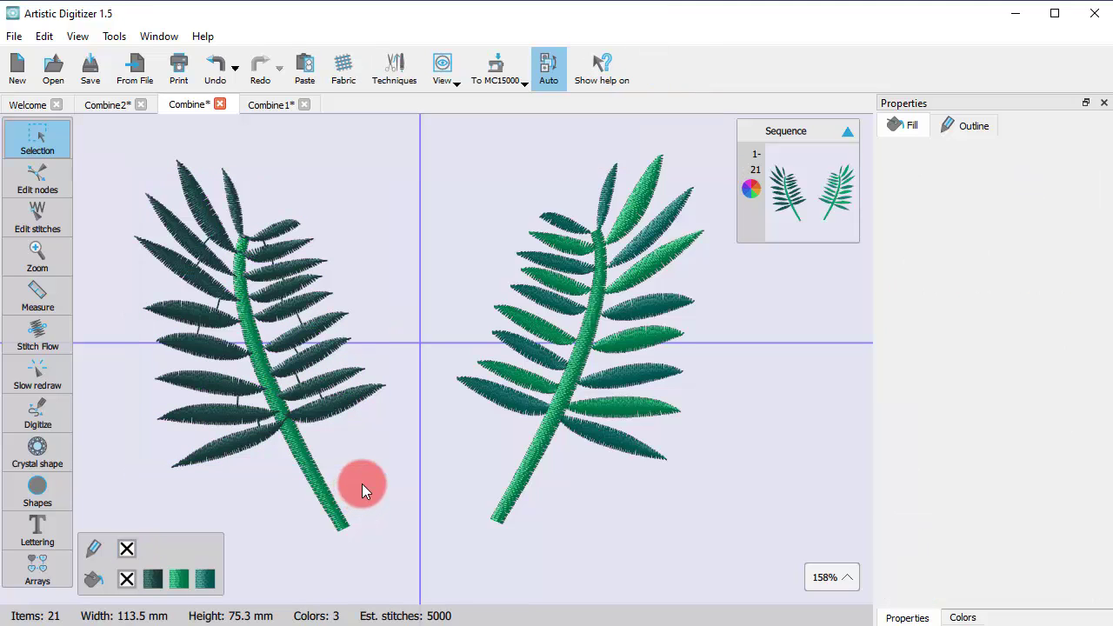
mouse_move(696, 556)
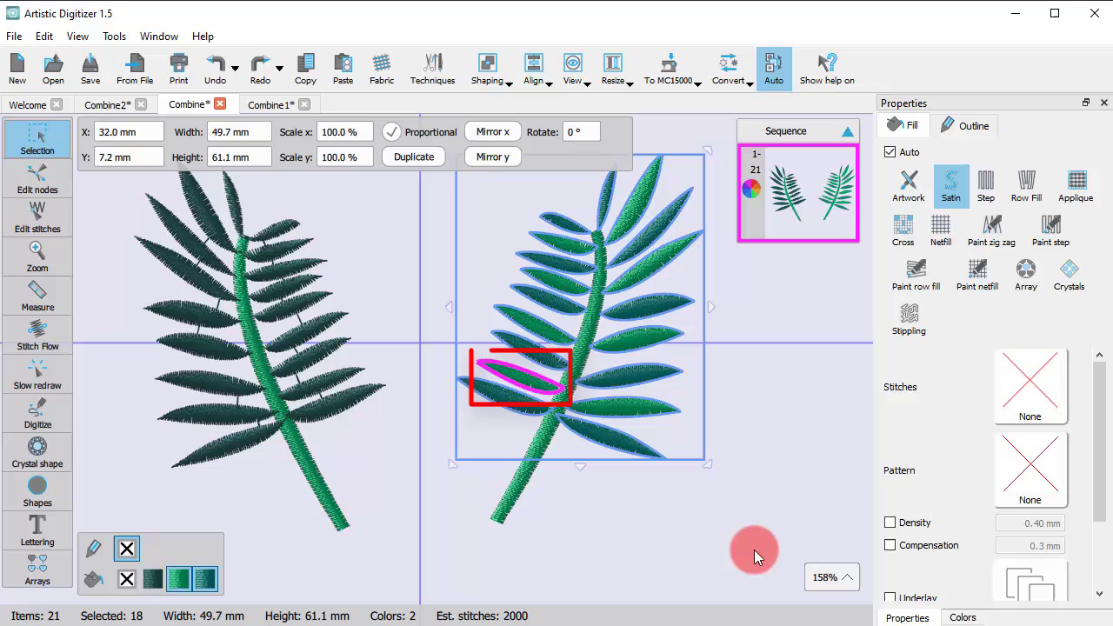
mouse_move(651, 456)
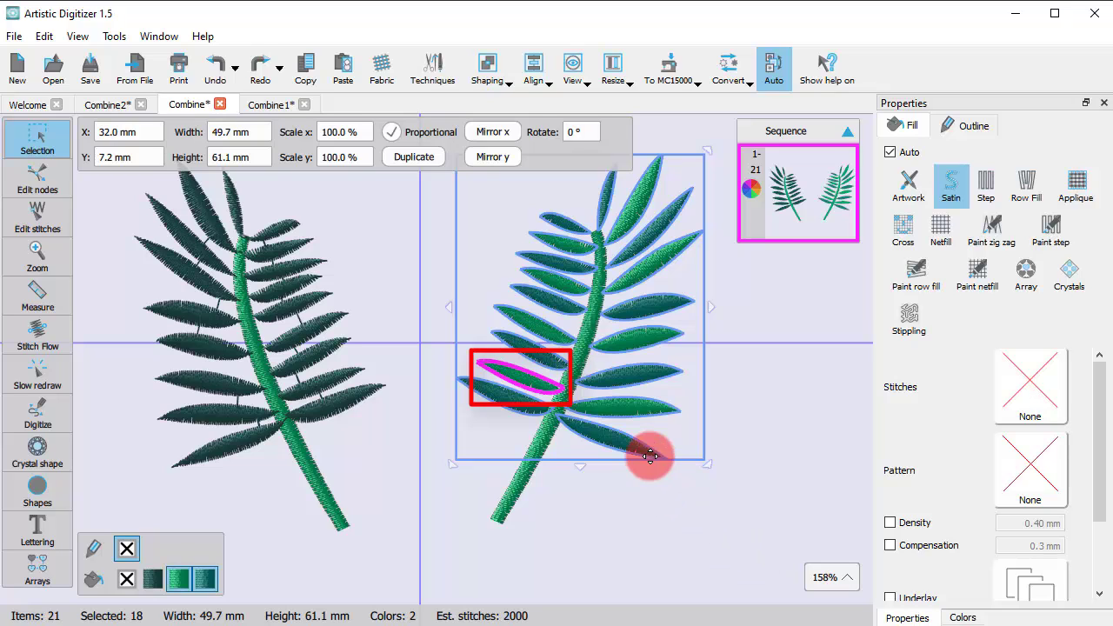
- Combine the right sprig's leaves into one object, then bring up the star-and-circle design
right_click(651, 455)
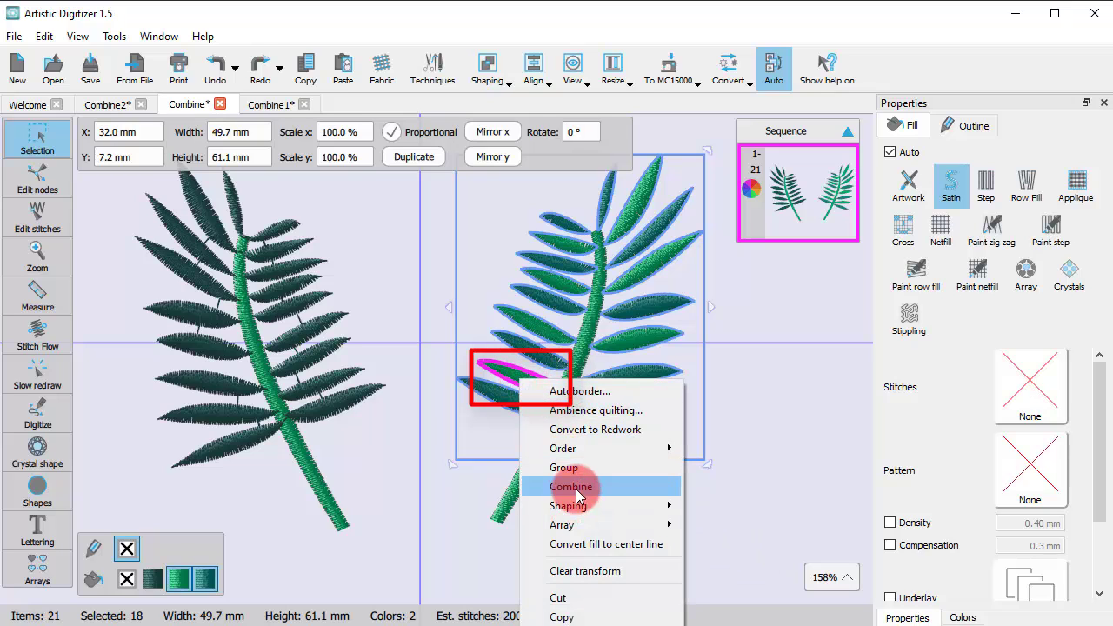
click(571, 487)
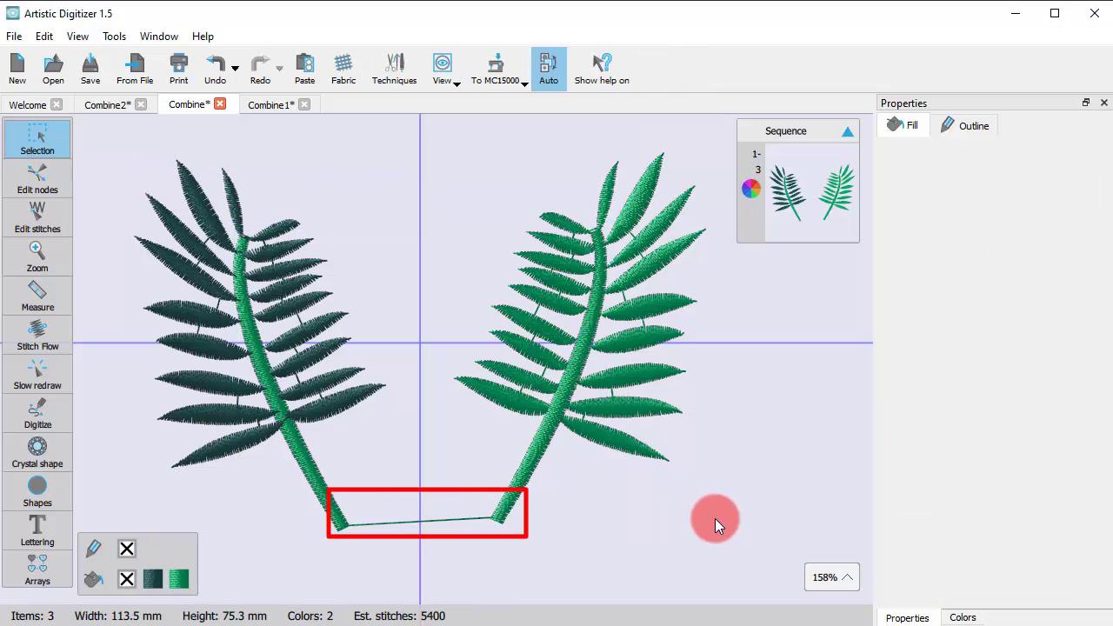
mouse_move(528, 588)
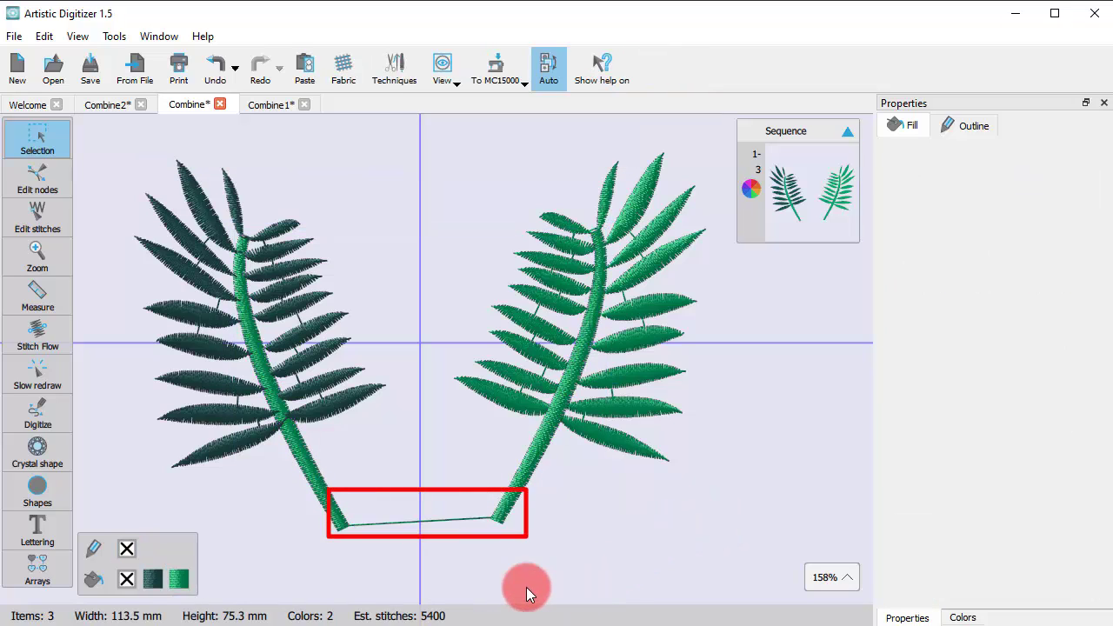
mouse_move(572, 577)
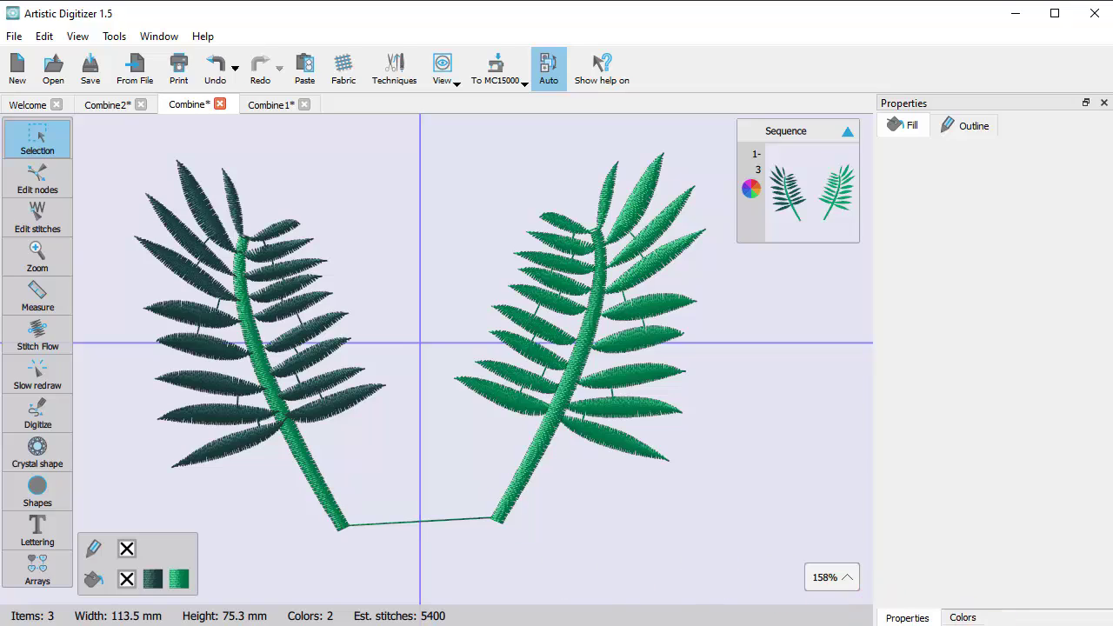
click(271, 105)
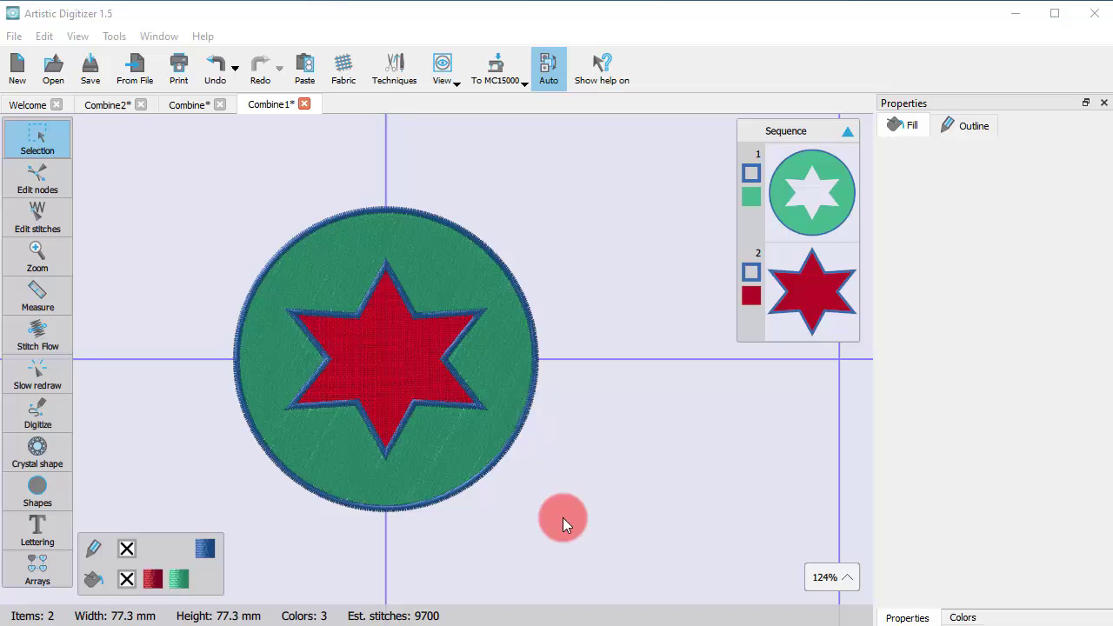
- Select the star and circle and combine them so the star cuts a hole in the green circle
click(383, 348)
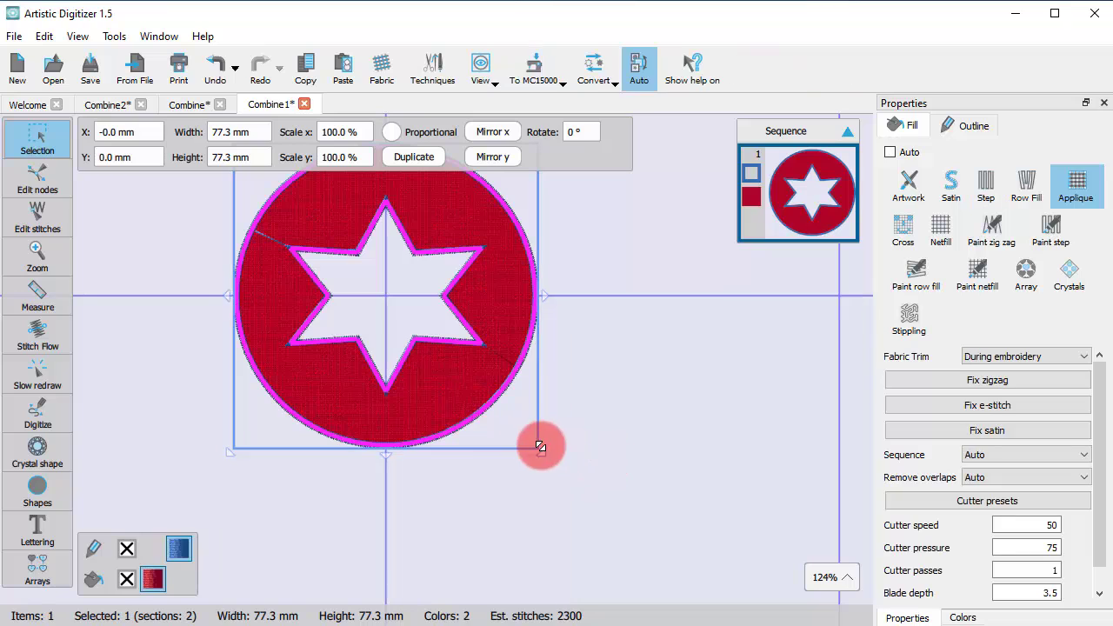
mouse_move(418, 313)
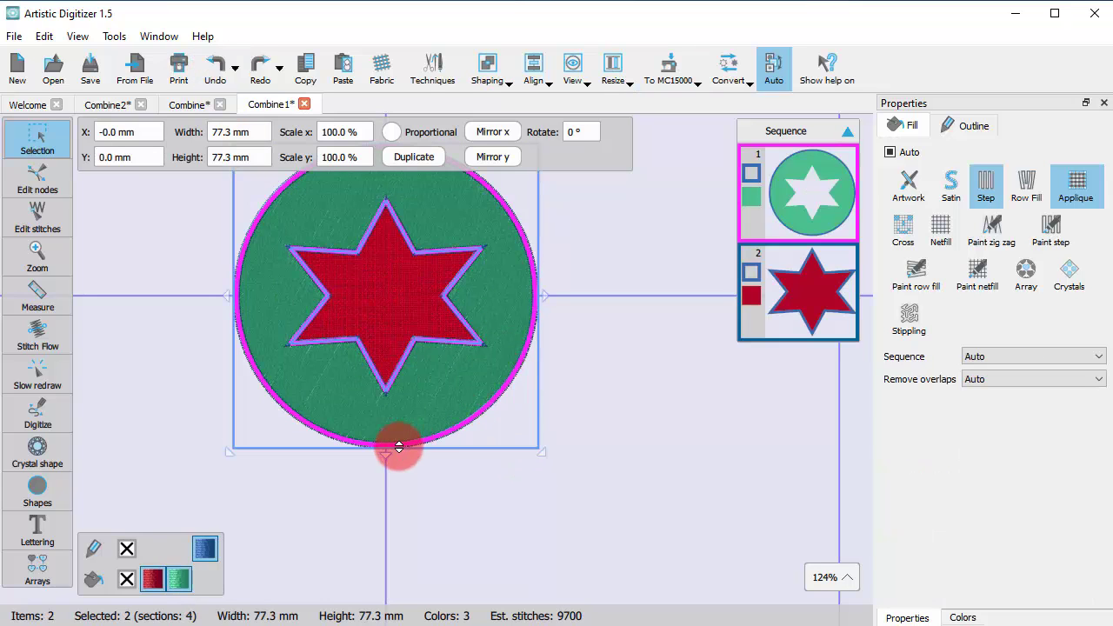
right_click(398, 445)
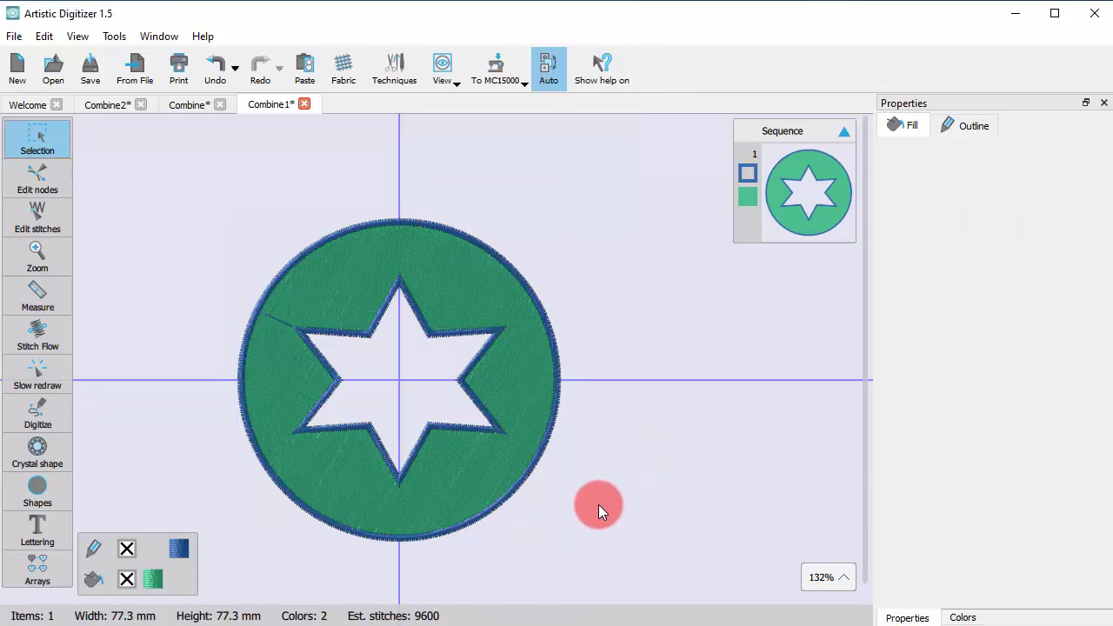
mouse_move(581, 502)
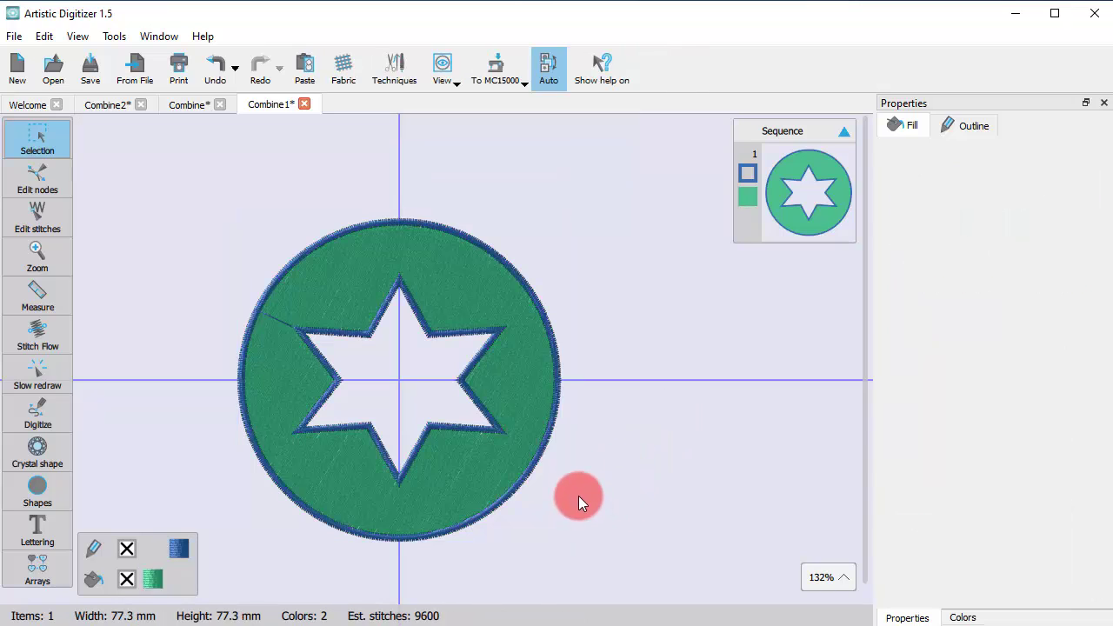
mouse_move(560, 494)
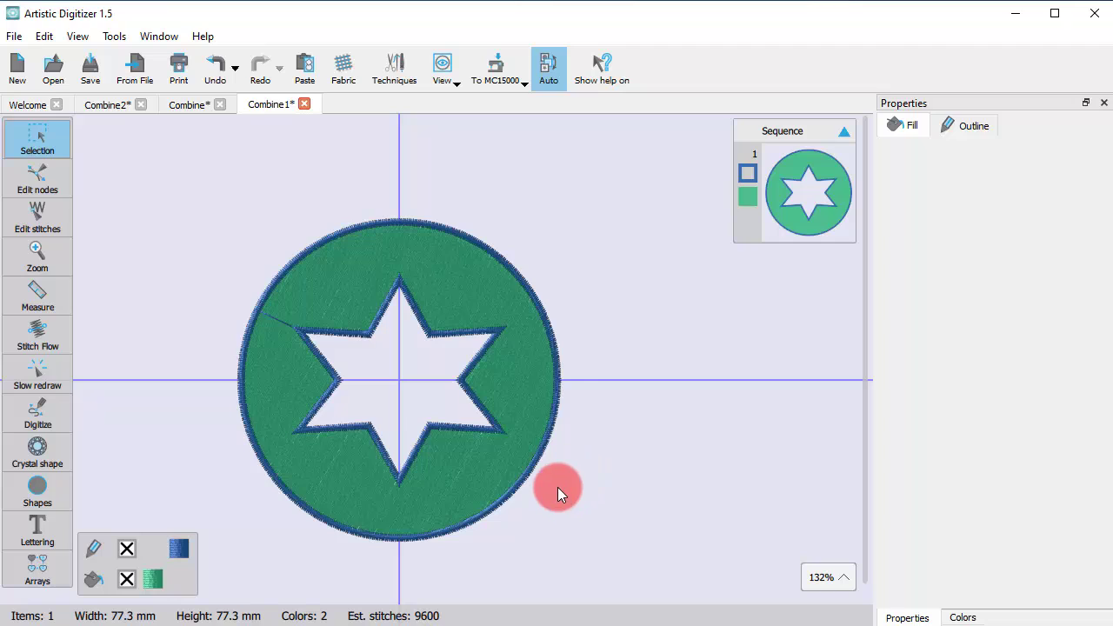
mouse_move(536, 469)
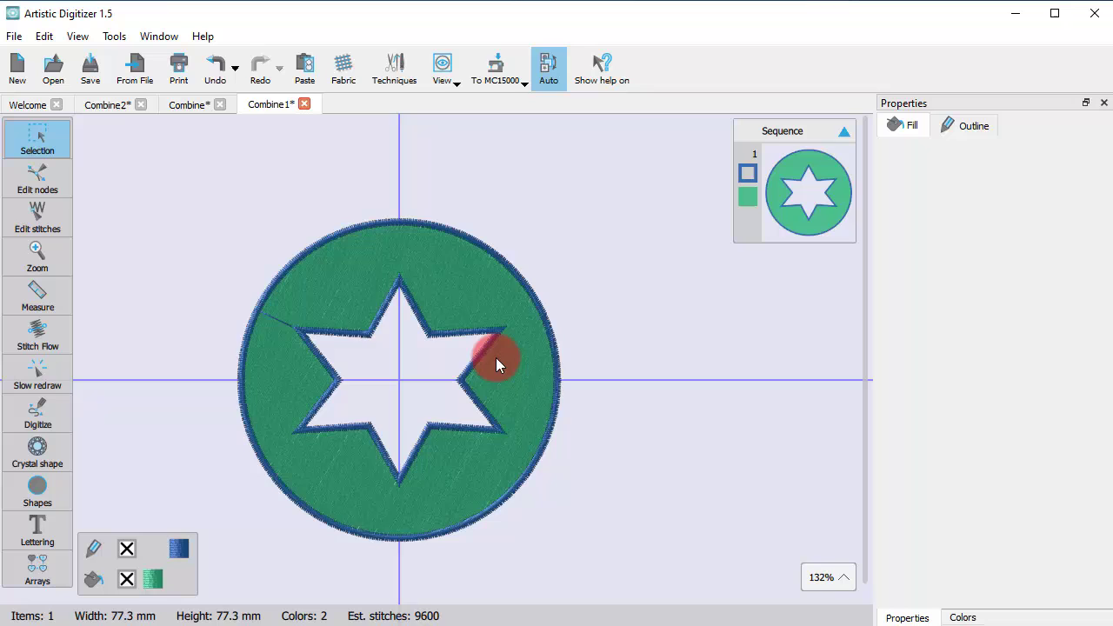
- Break the star out of the circle, drag it aside and recolour the shapes red
right_click(501, 364)
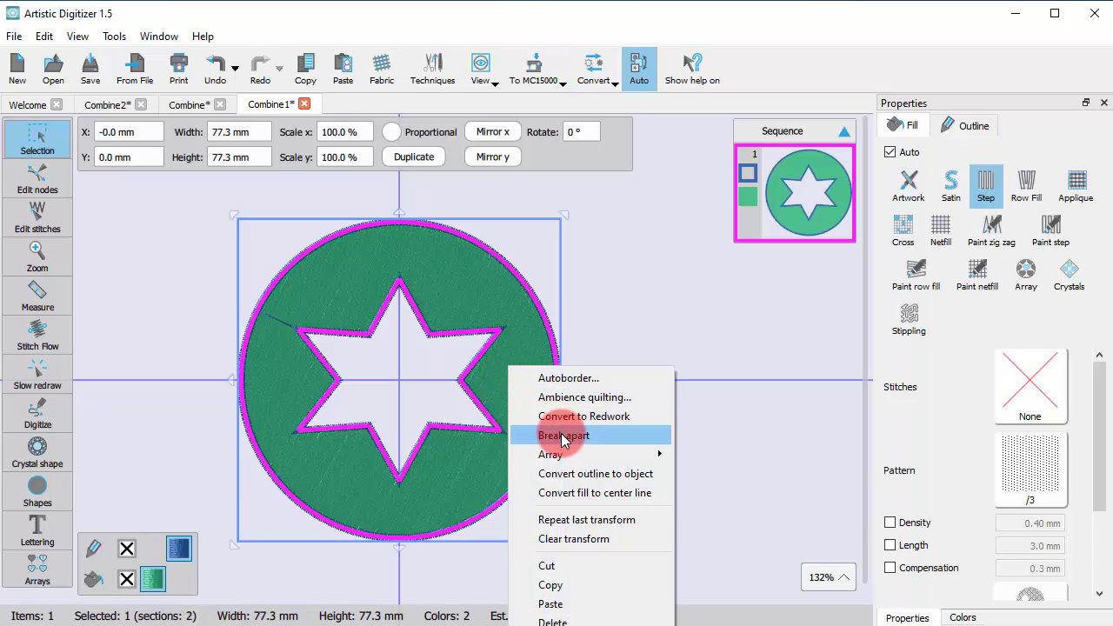
click(563, 435)
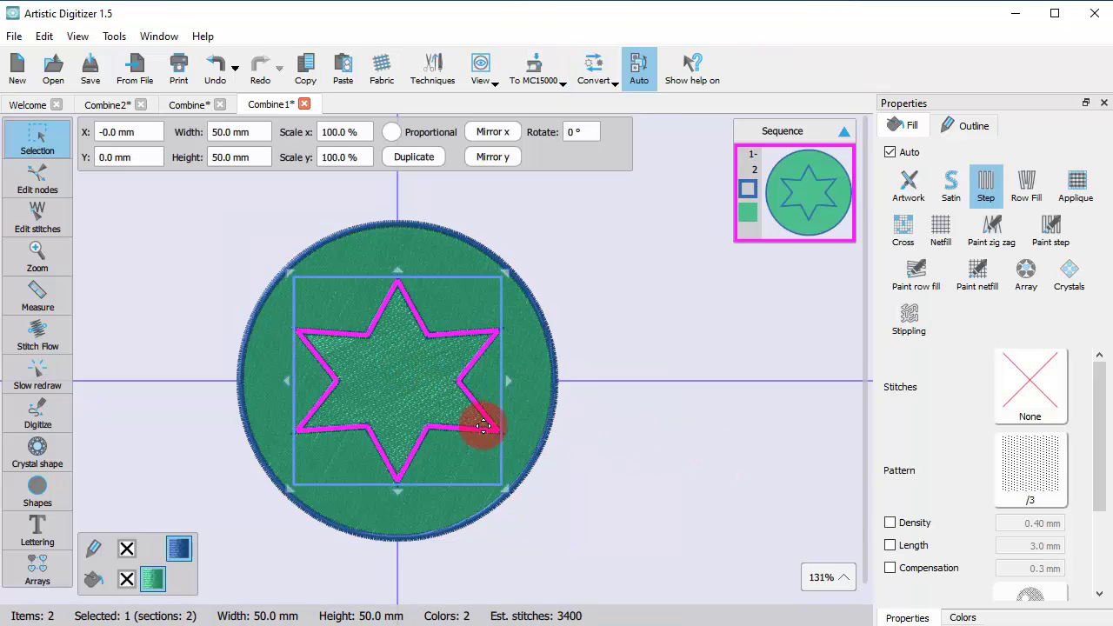
drag(484, 426, 414, 389)
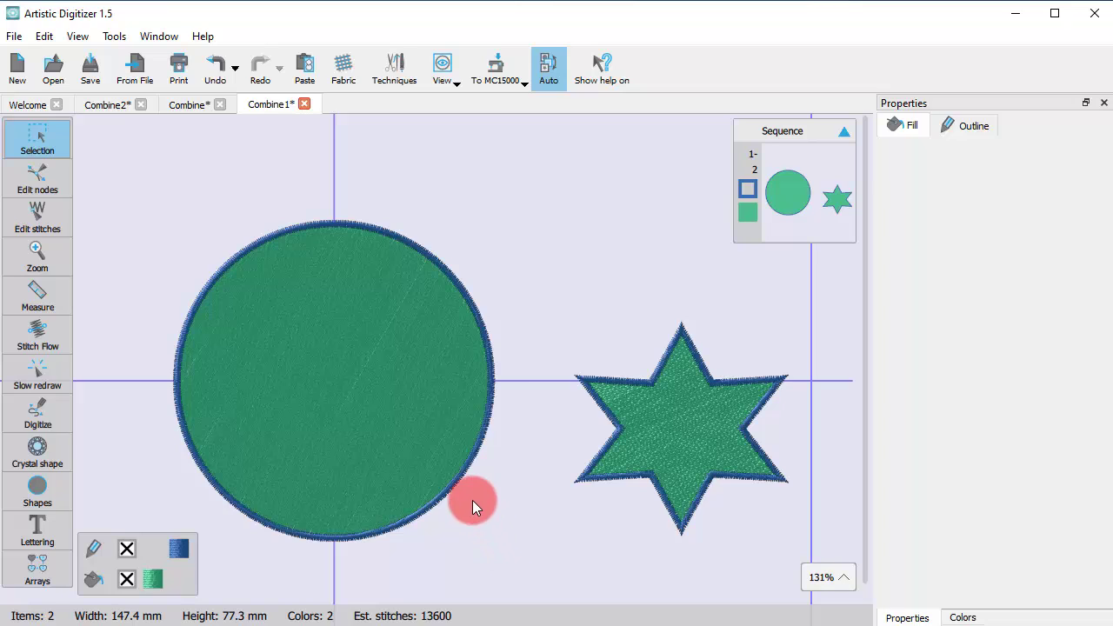
click(216, 68)
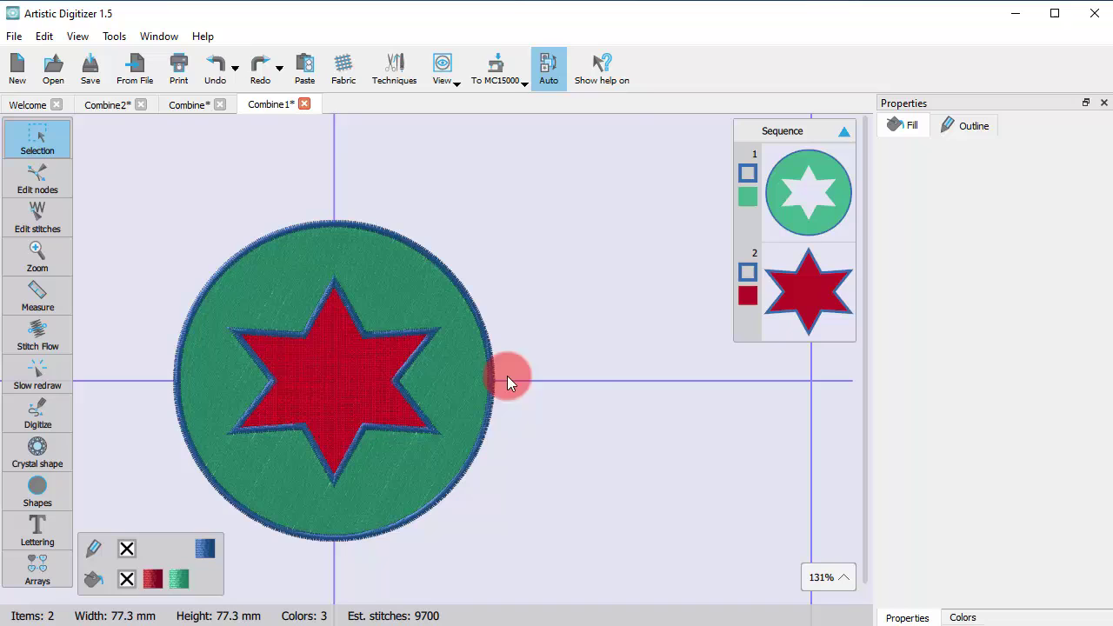
mouse_move(573, 431)
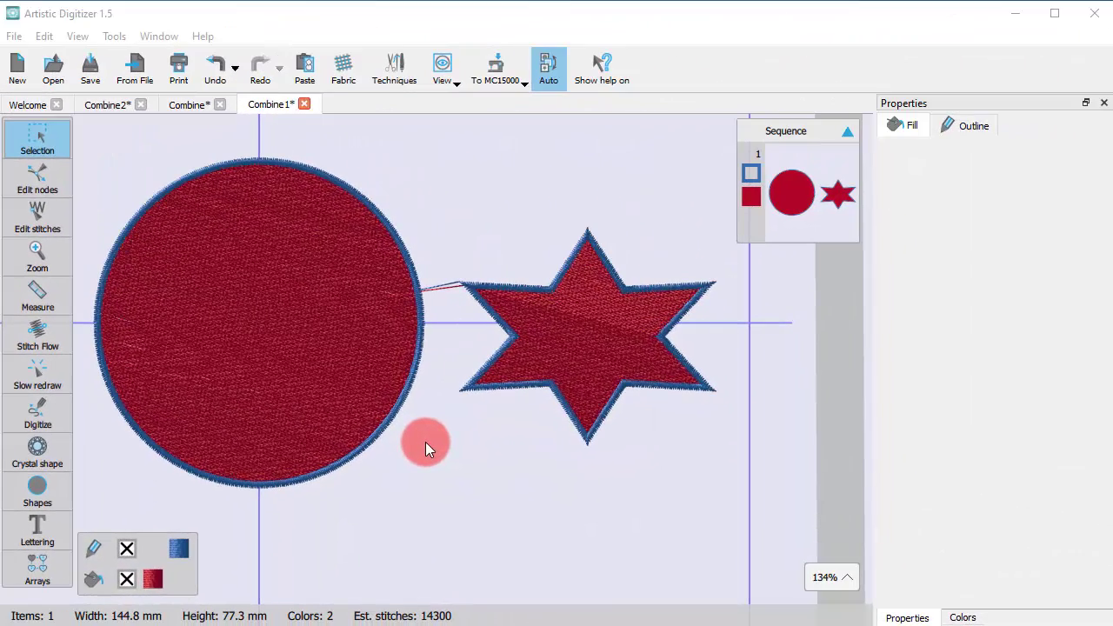
mouse_move(410, 433)
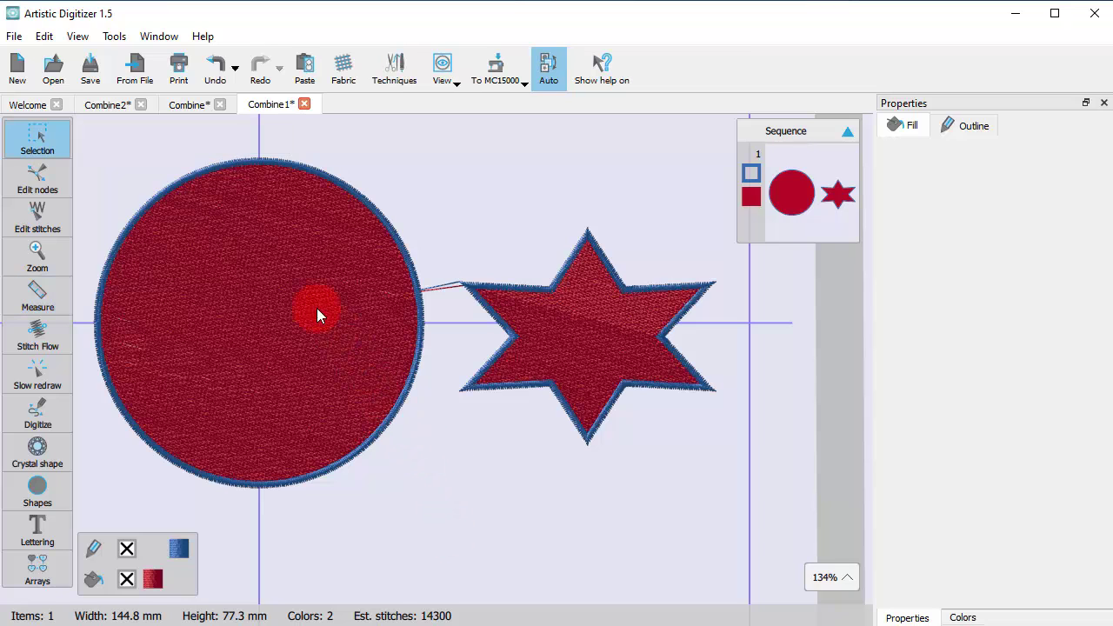
click(115, 35)
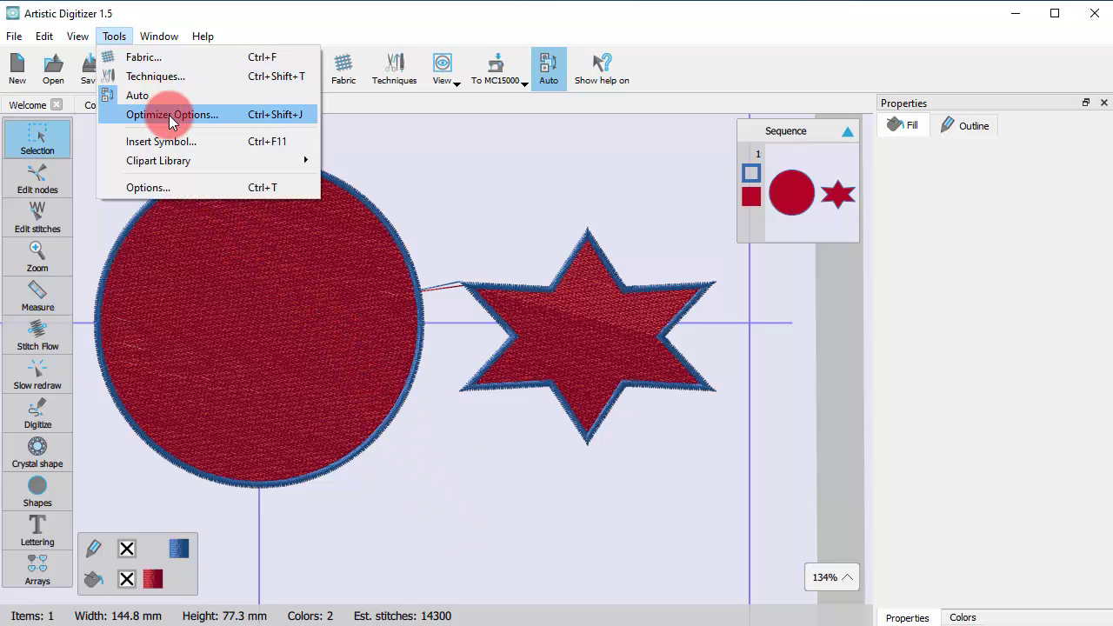
click(172, 115)
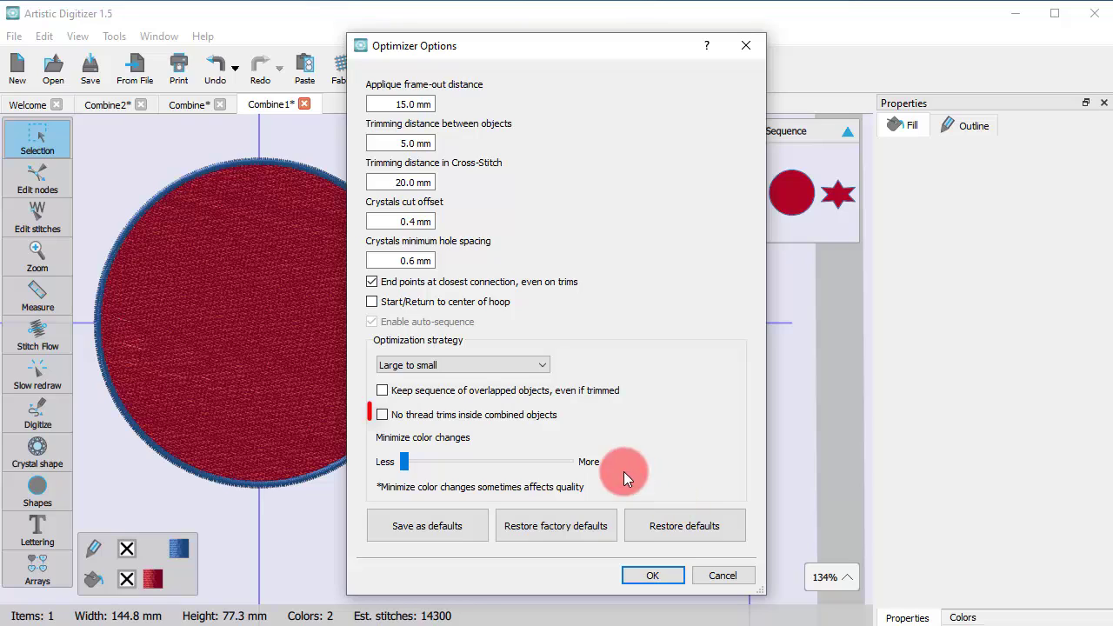
click(382, 414)
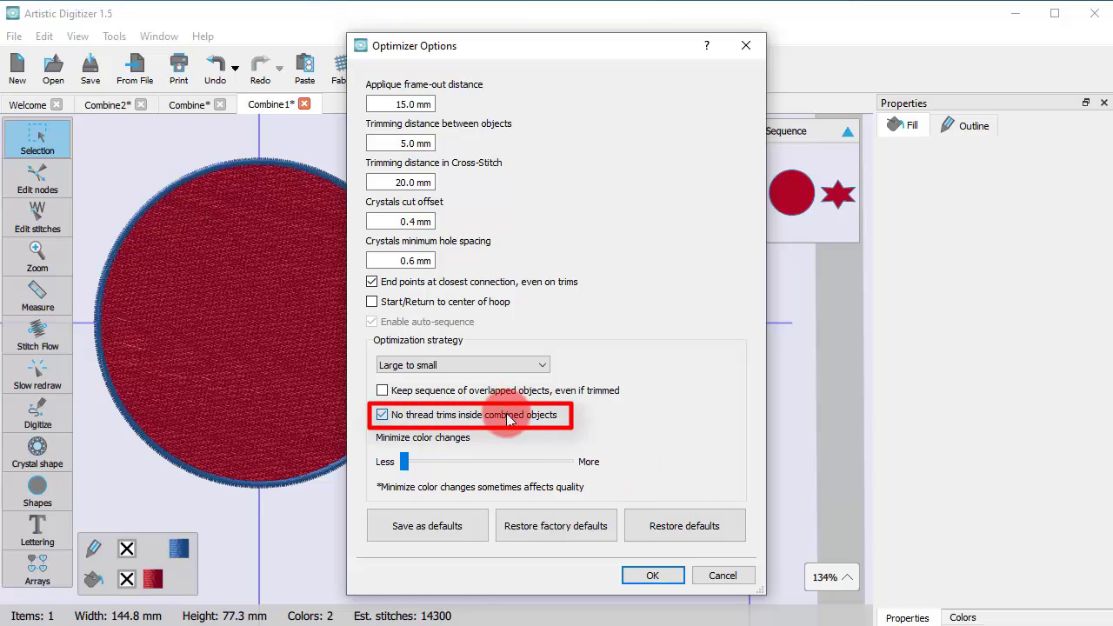
click(381, 414)
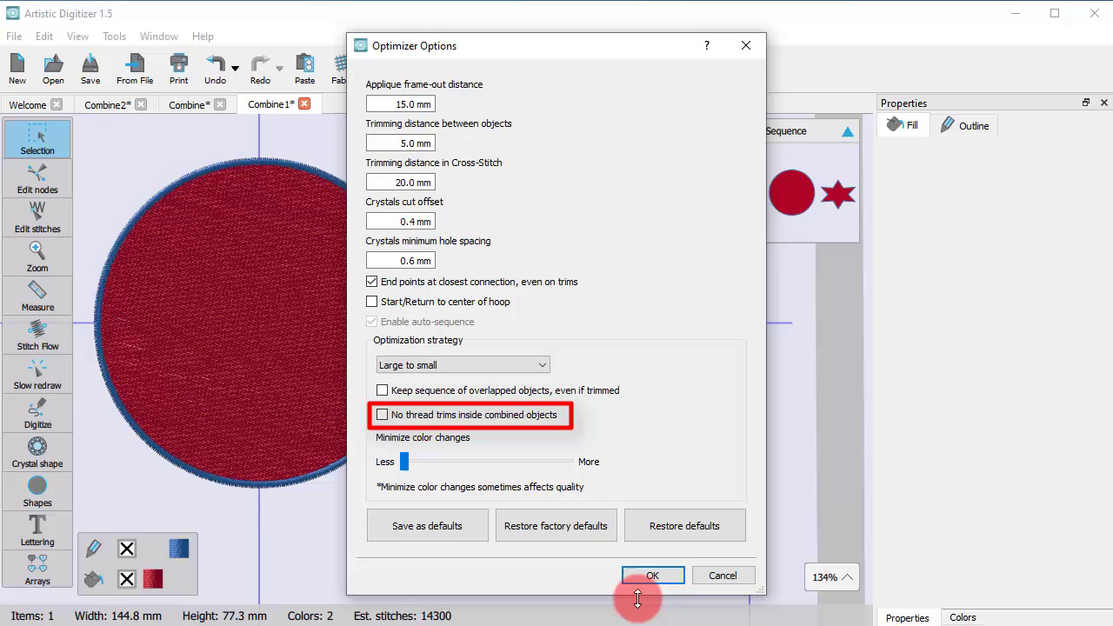
click(652, 576)
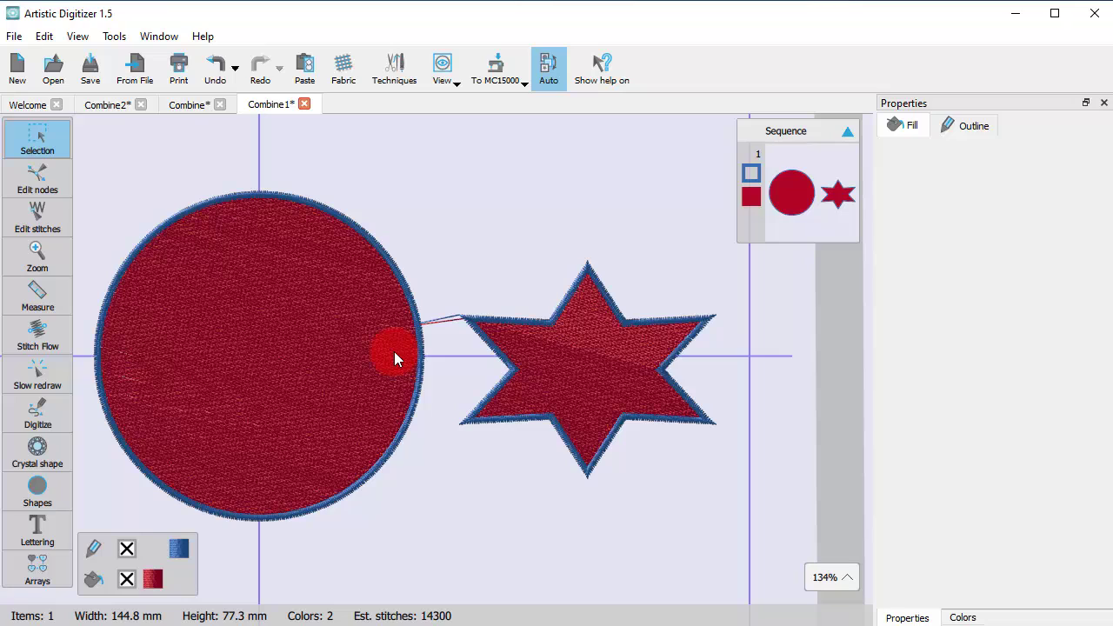
mouse_move(111, 398)
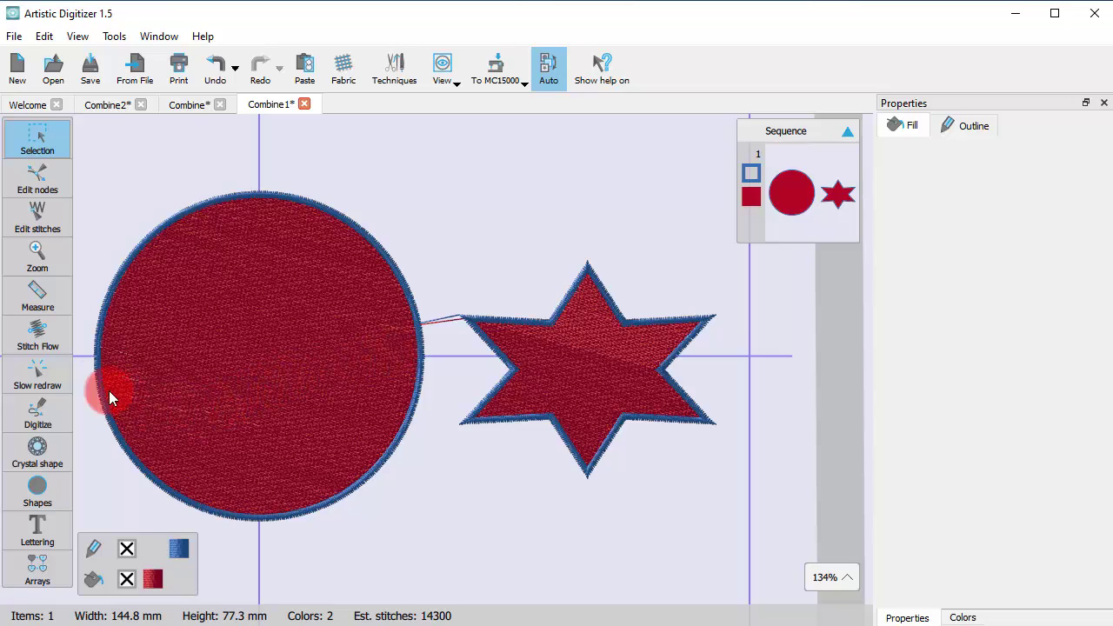
mouse_move(39, 379)
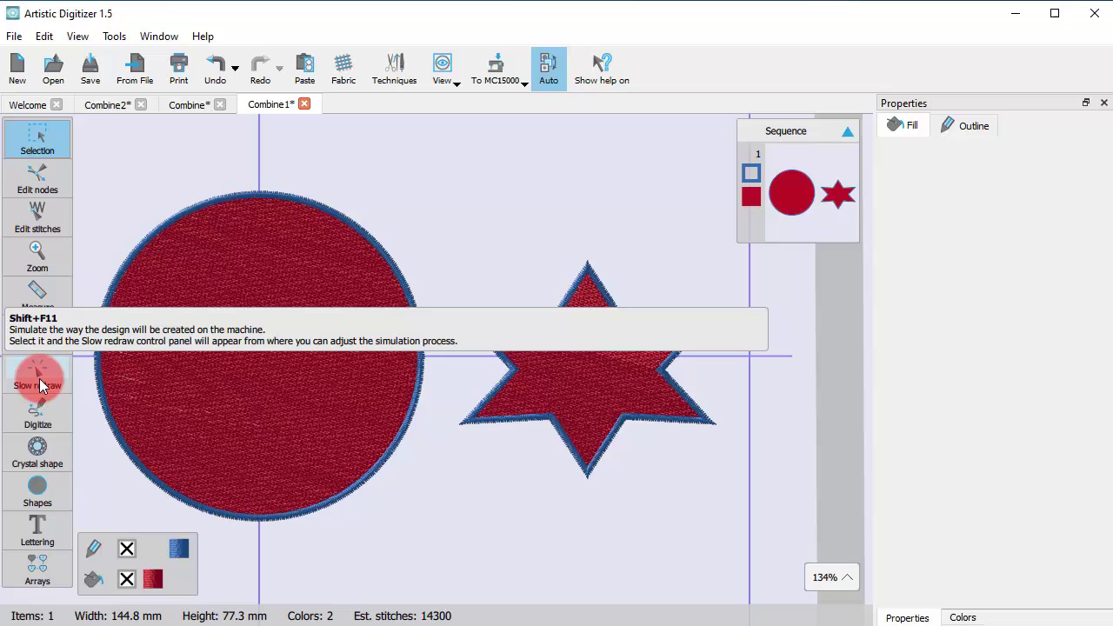
- Run the slow redraw simulation and drag the slider until the red circle is mostly filled
click(36, 379)
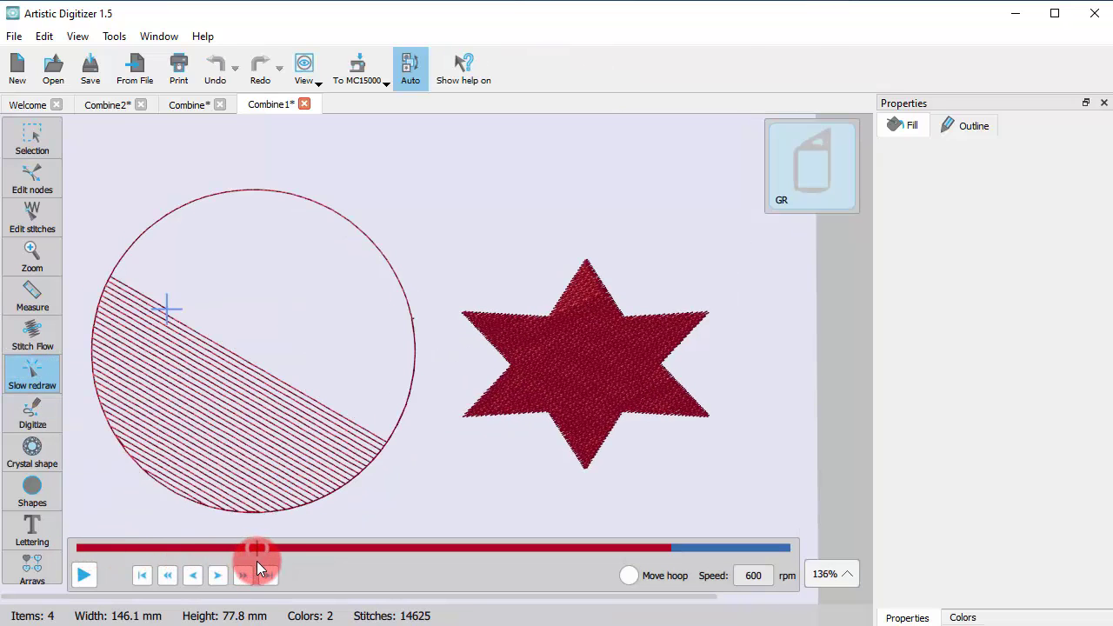
drag(257, 548, 617, 547)
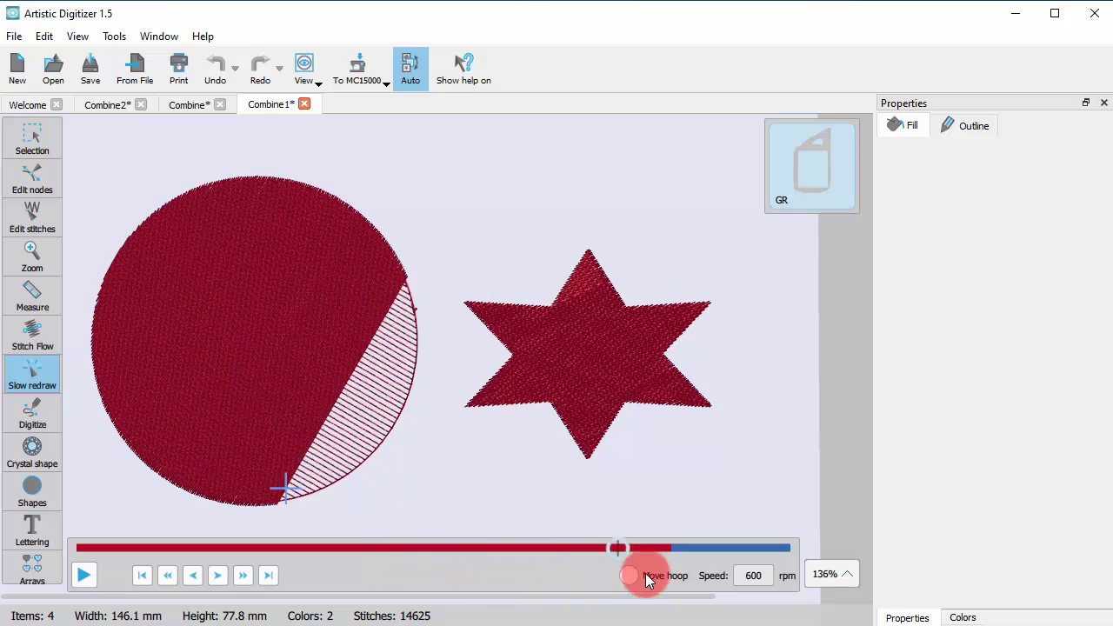